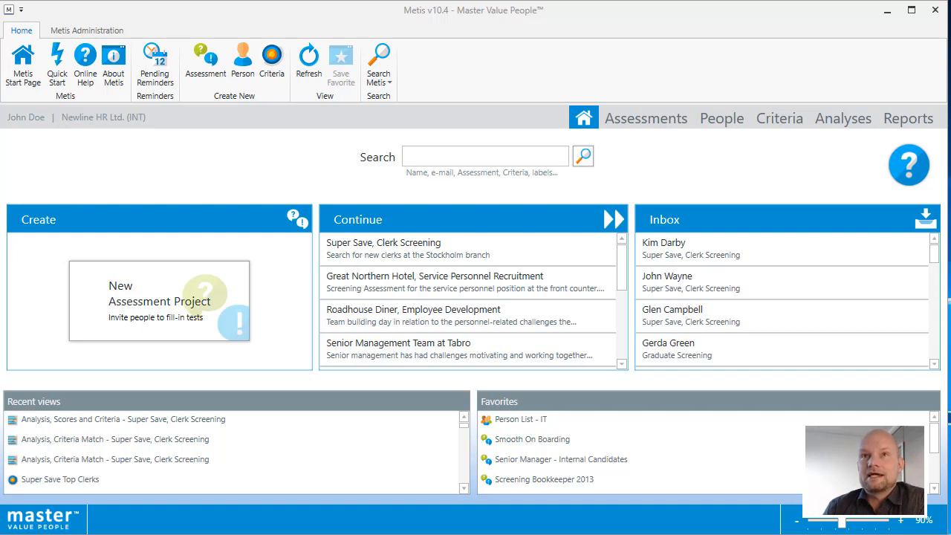
mouse_move(541, 218)
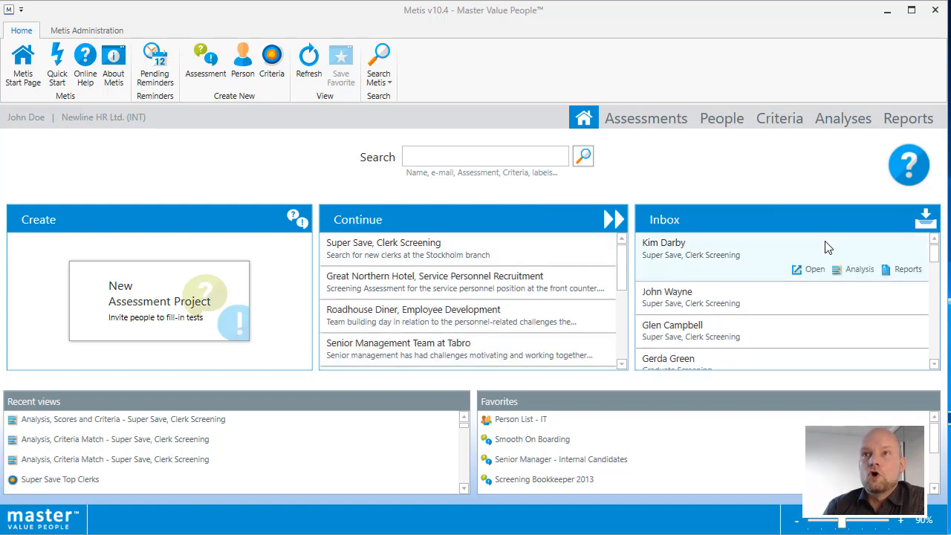
mouse_move(841, 250)
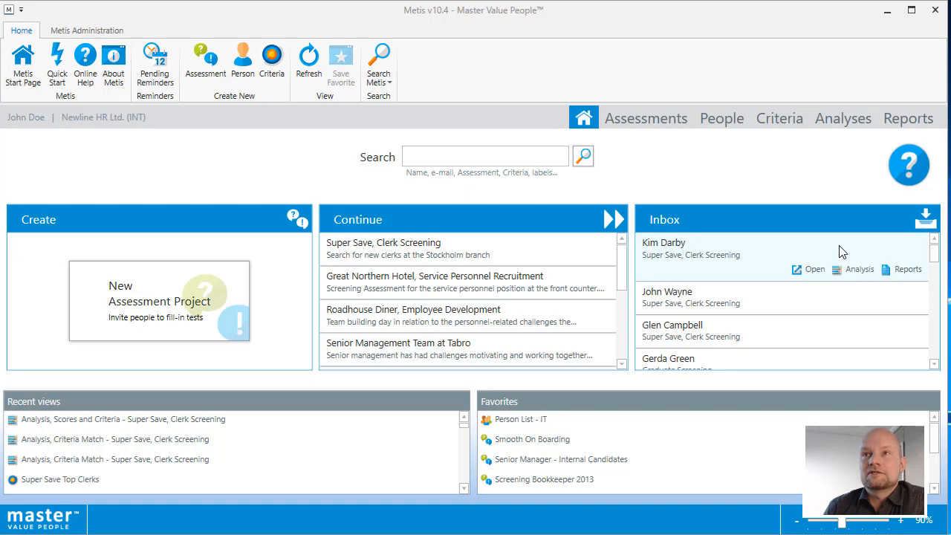
click(859, 269)
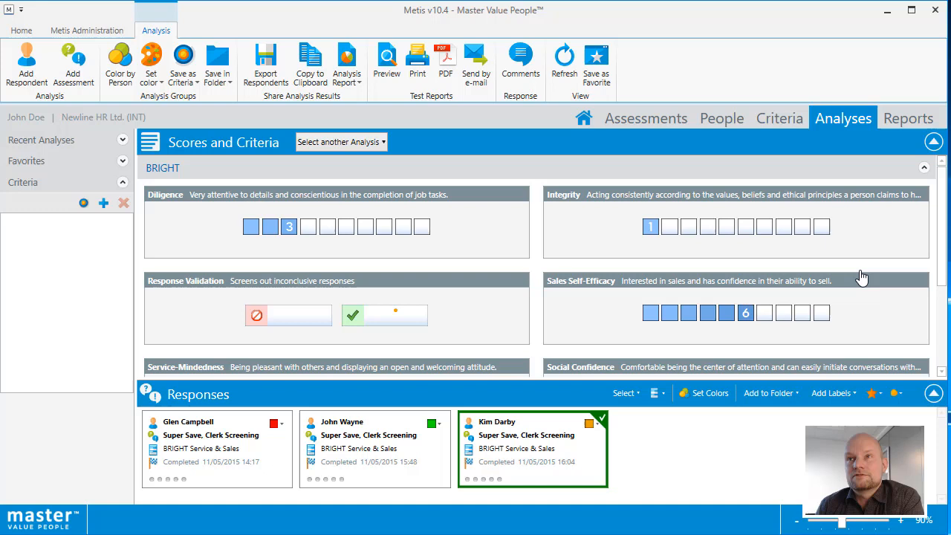
mouse_move(666, 485)
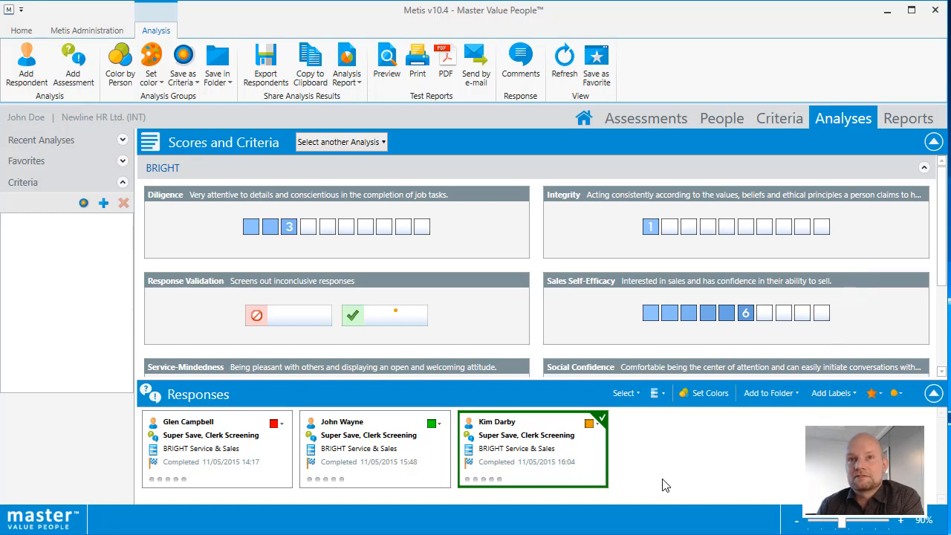
mouse_move(594, 481)
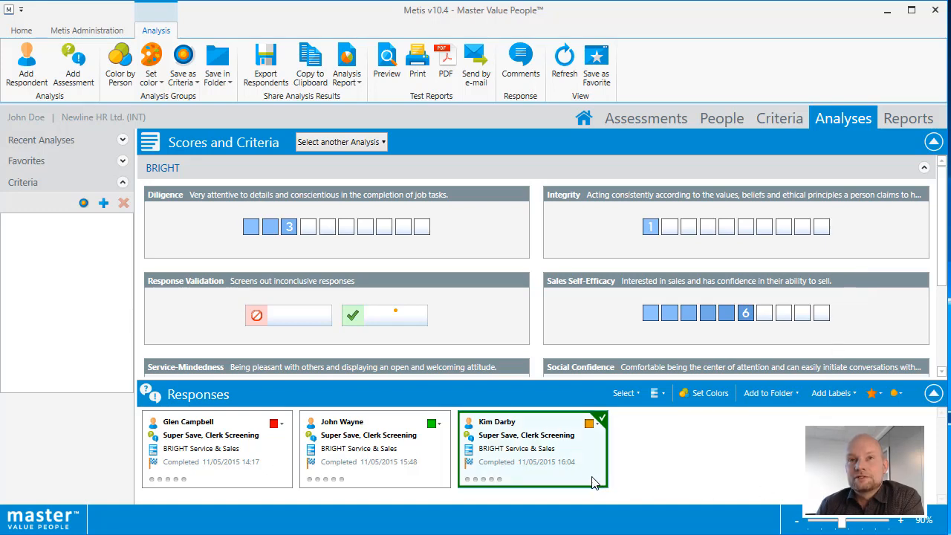
mouse_move(487, 467)
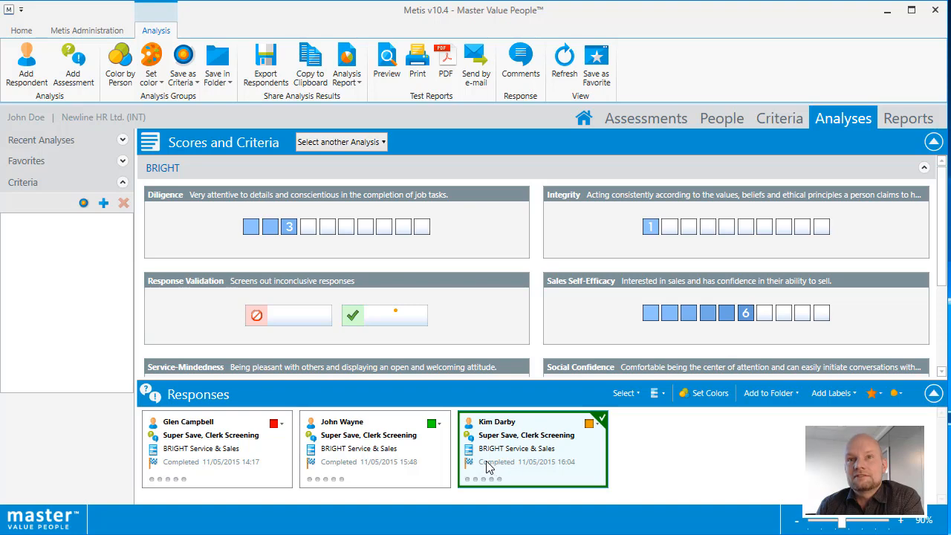
Step: Compare Glen Campbell, John Wayne and Kim Darby together by selecting All responses
click(375, 449)
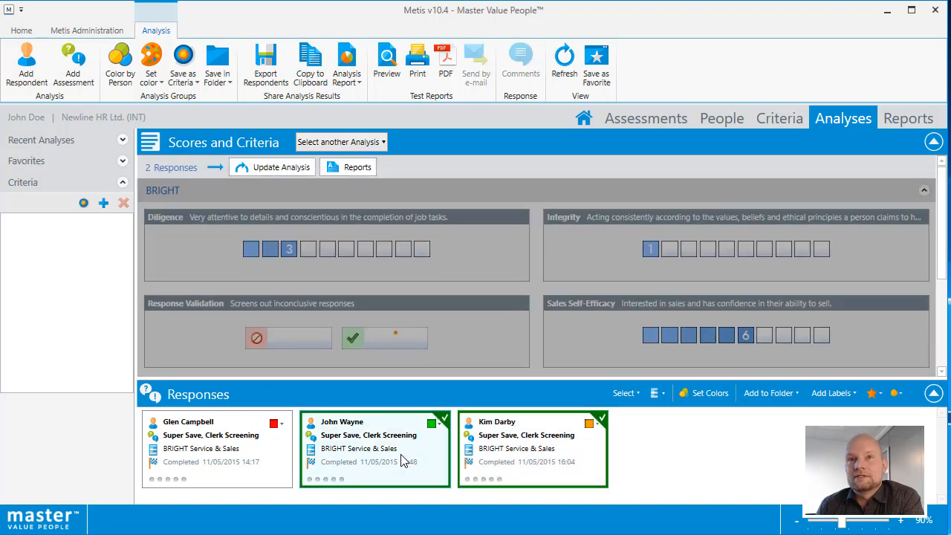
click(626, 392)
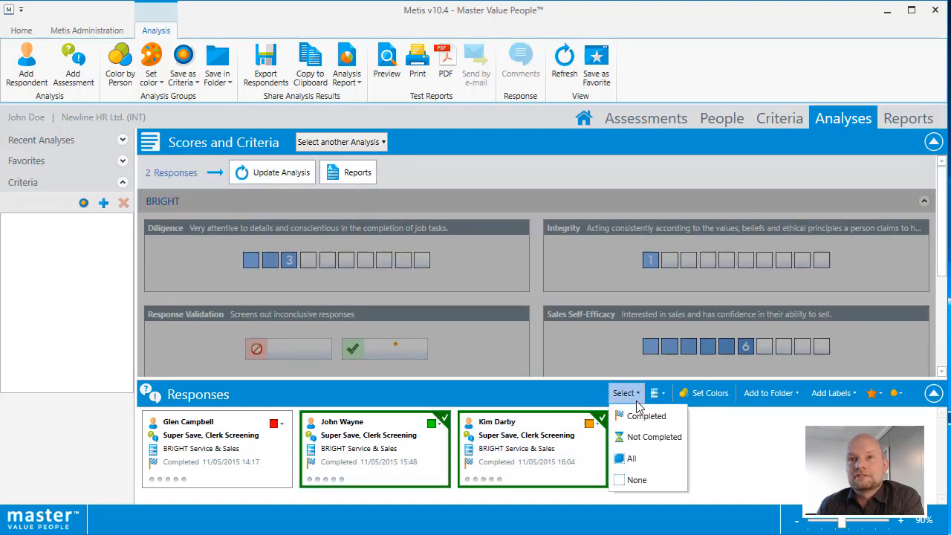
click(630, 458)
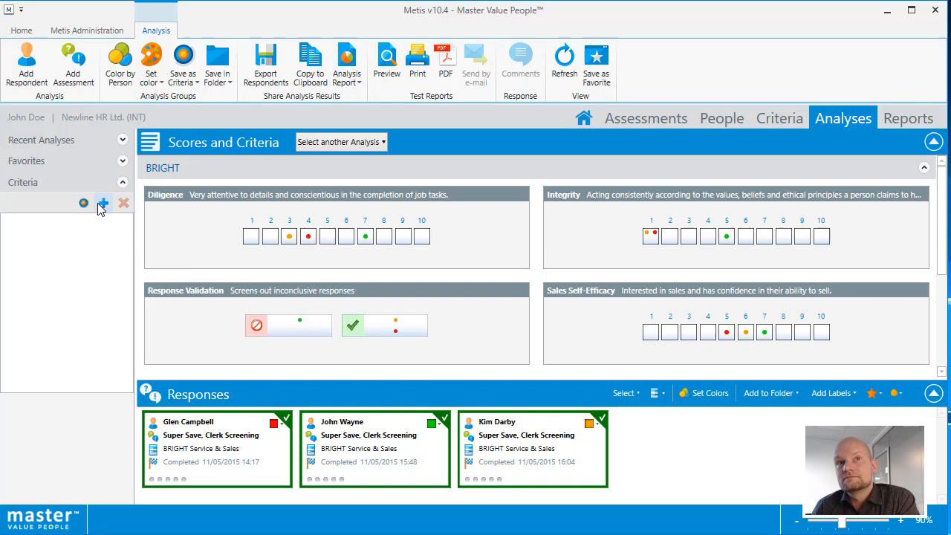
Step: Overlay the Super Save Top Clerks criteria ranges on the three candidates' scores
click(104, 202)
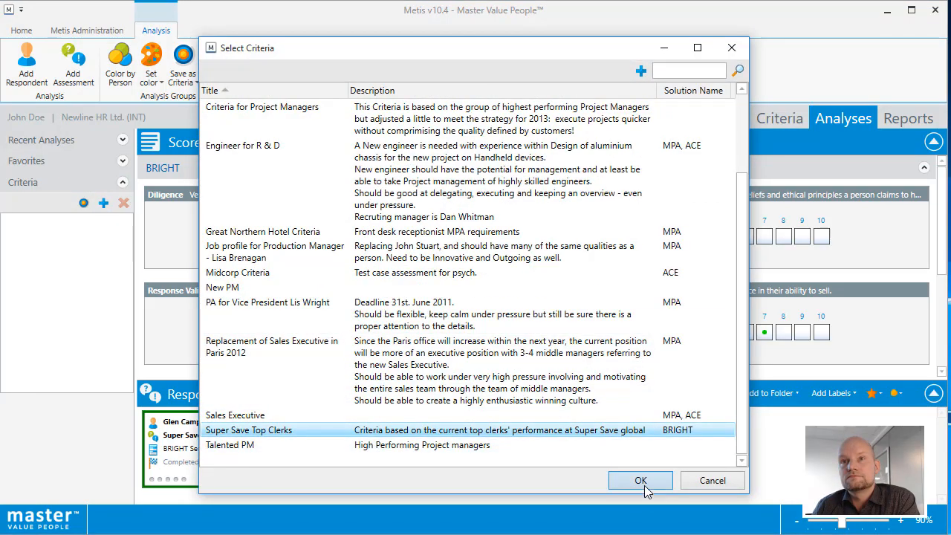
click(640, 481)
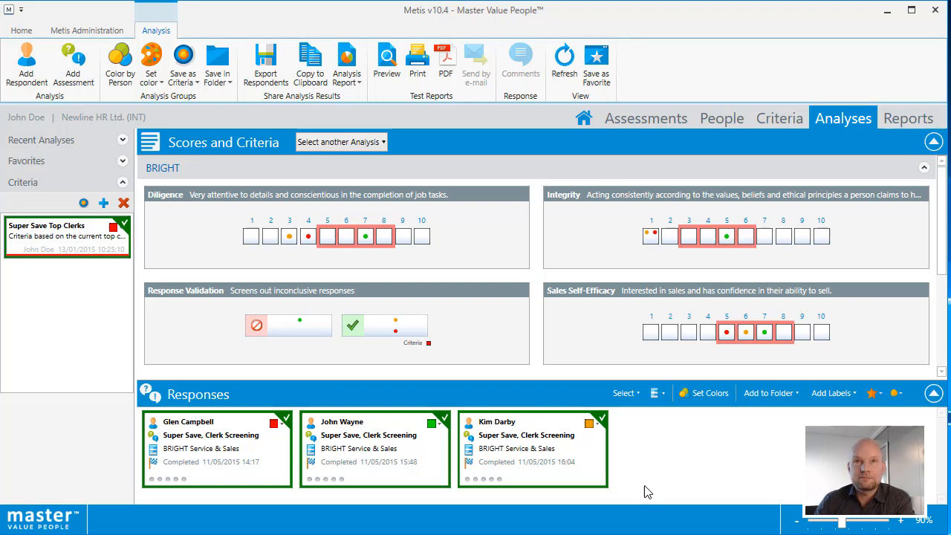
Step: List the other analysis types, such as Criteria Match and Radar Chart
click(340, 143)
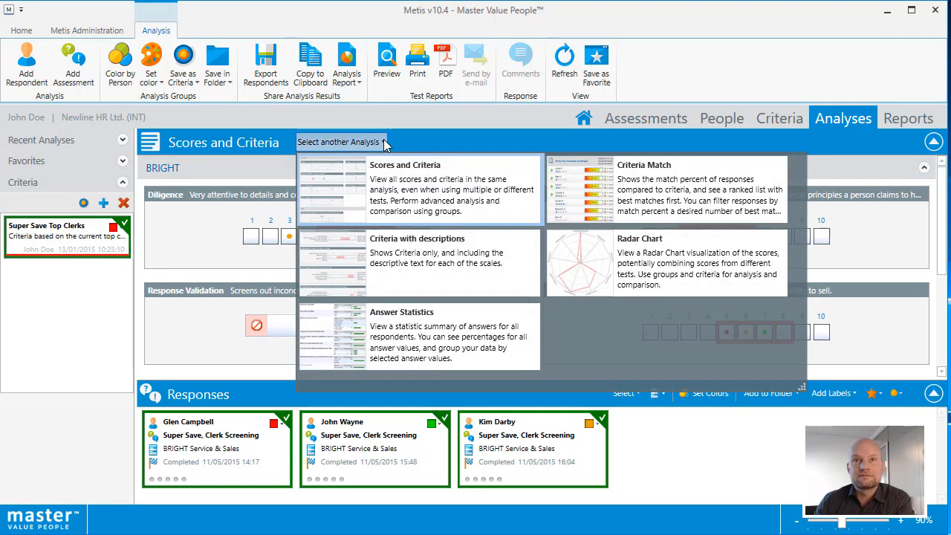
mouse_move(628, 208)
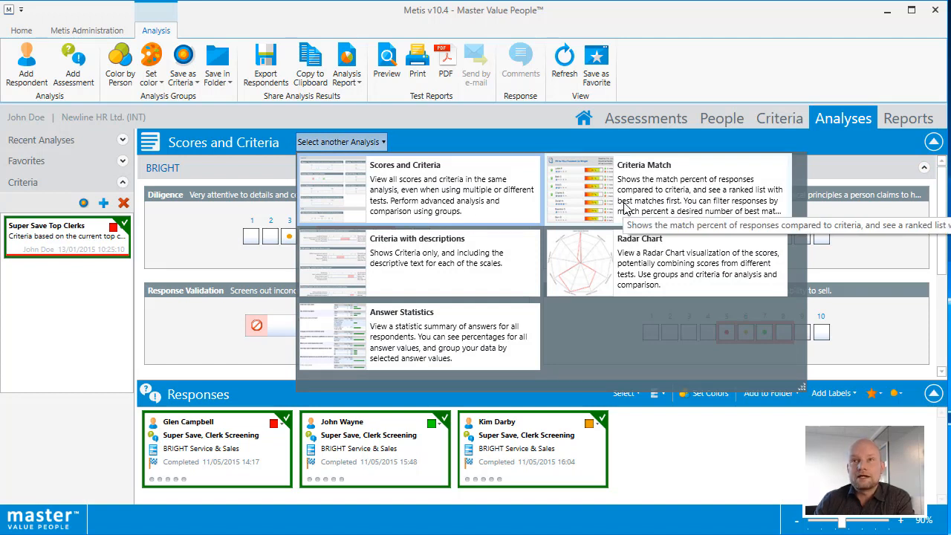
mouse_move(627, 205)
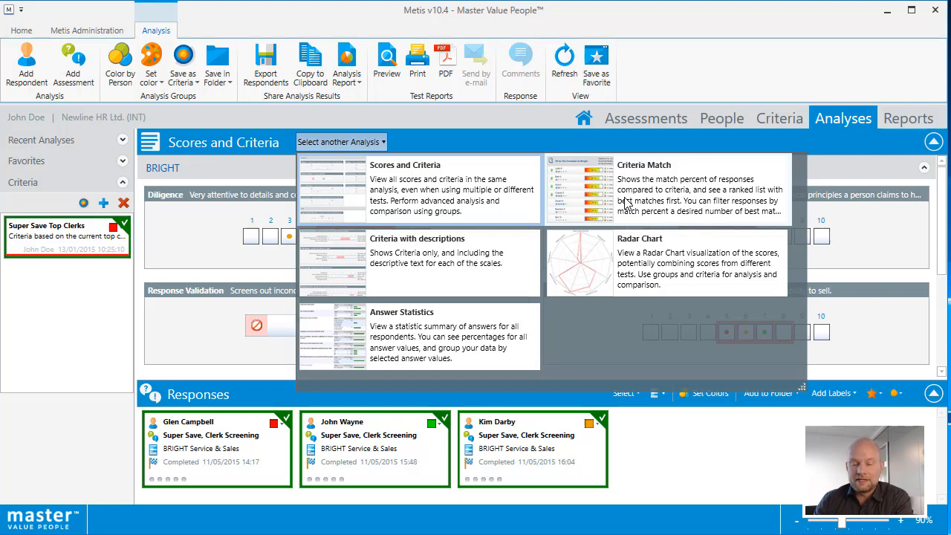
mouse_move(656, 199)
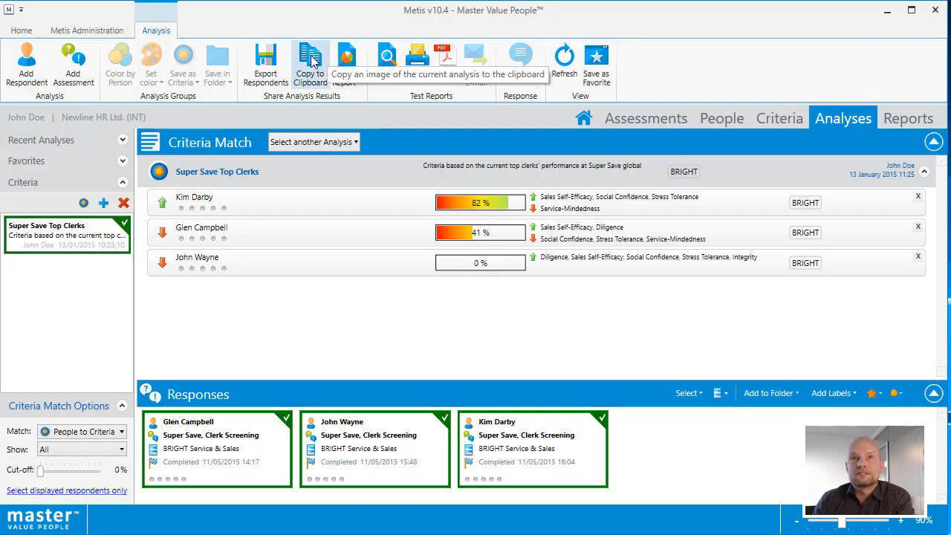
mouse_move(348, 60)
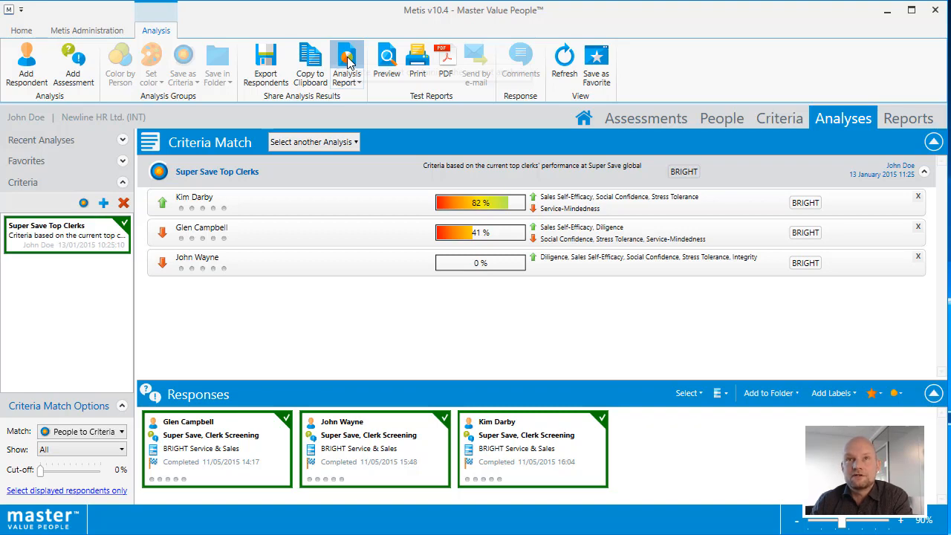
Step: Generate the Criteria Match report ranking Kim Darby 82%, Glen Campbell 41%, John Wayne 0%
click(345, 63)
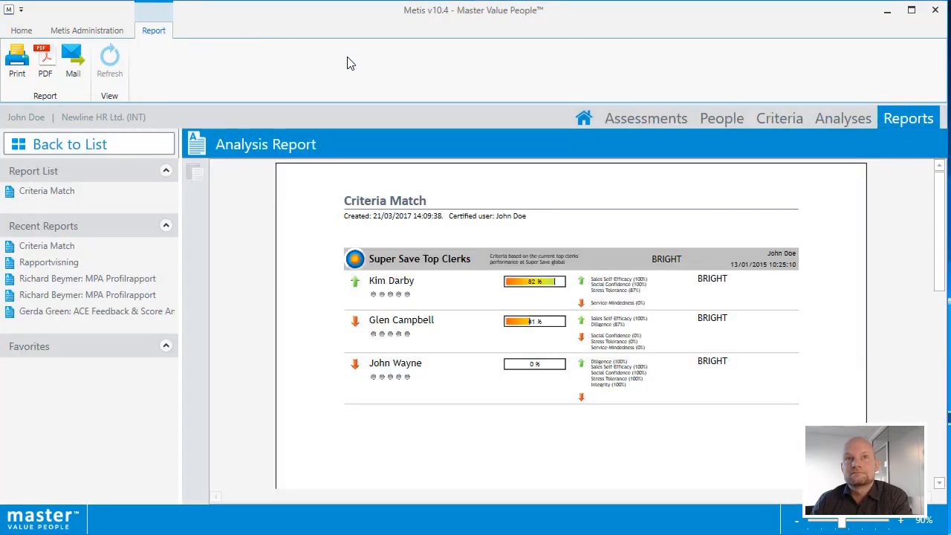